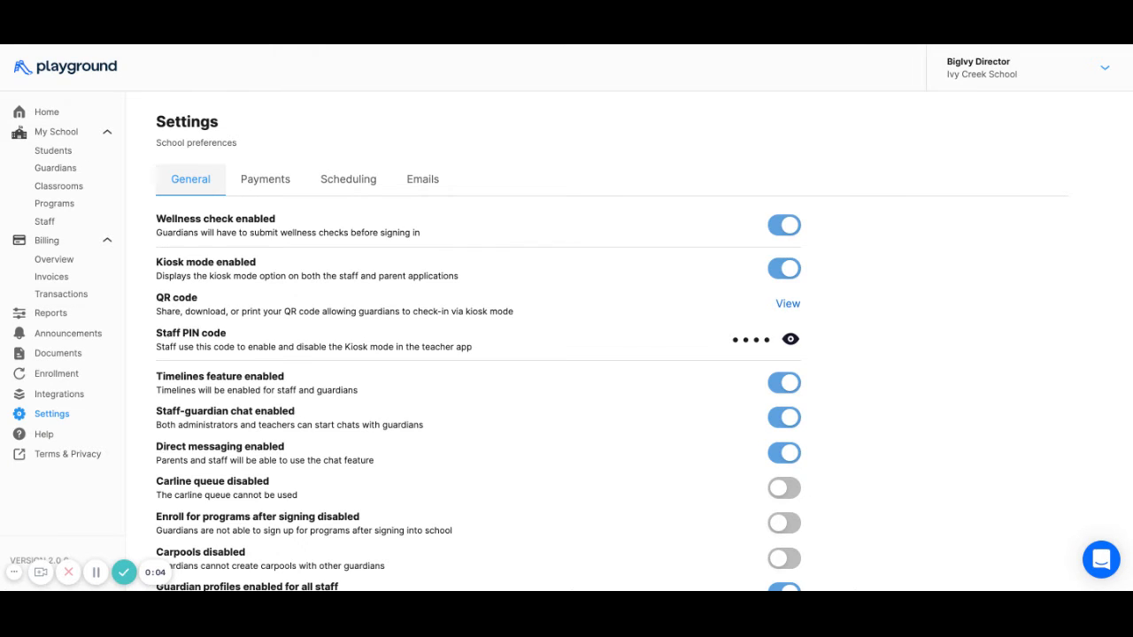
Scroll the General settings page down to the teacher clock-in toggle.
{"action": "scroll", "scroll_direction": "down", "scroll_amount": 3}
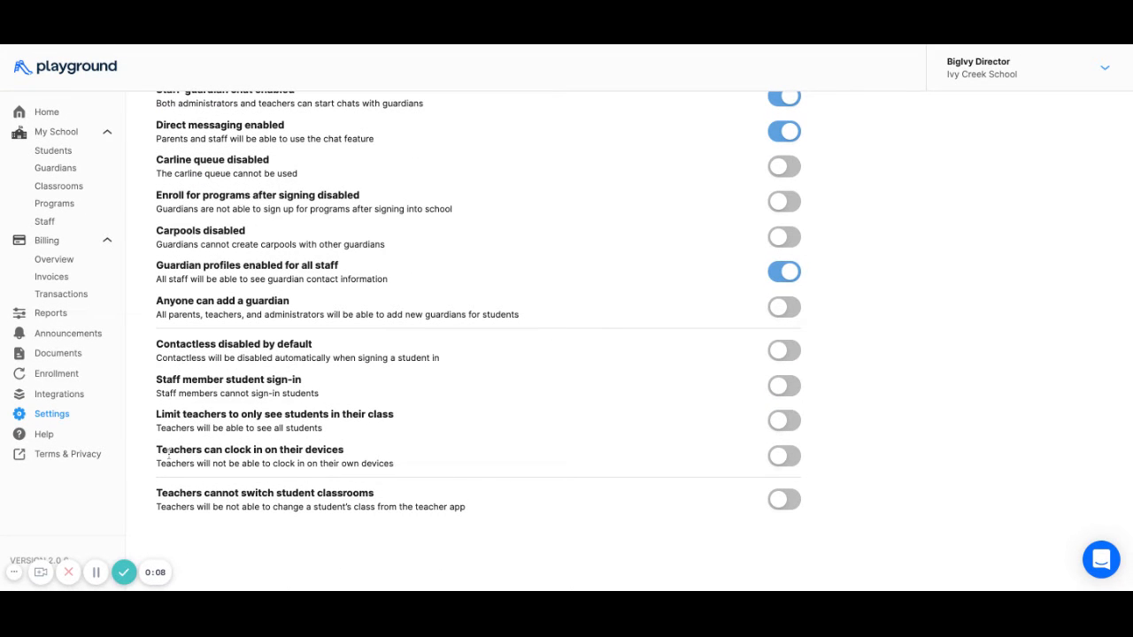
Switch on 'Teachers can clock in on their devices' and confirm the settings update.
{"action": "double_click", "coordinate": [250, 449]}
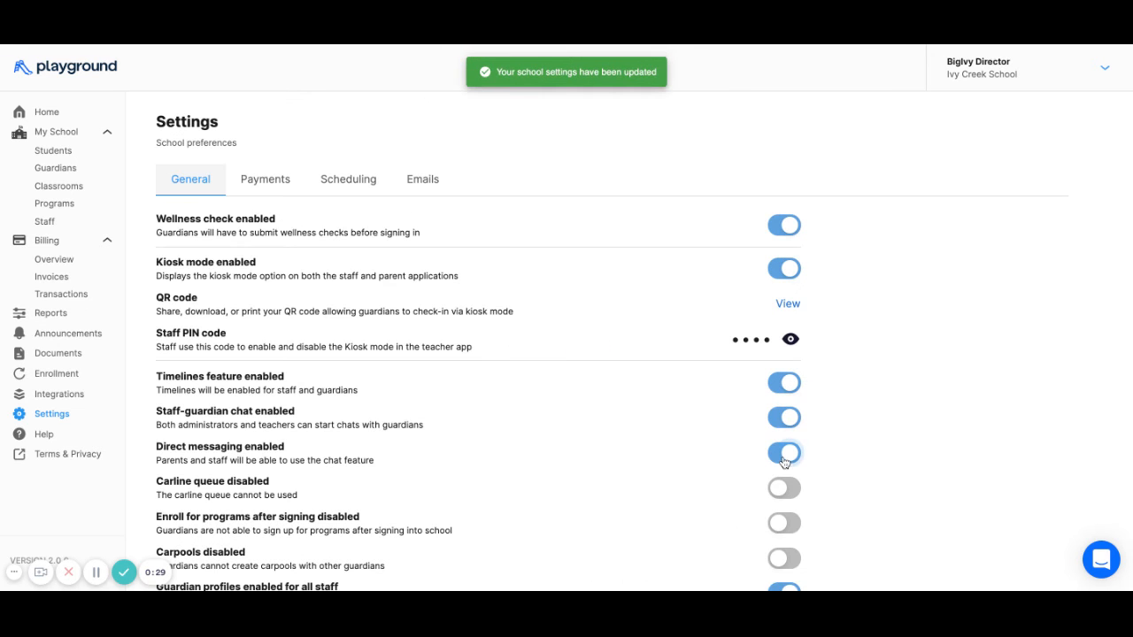
{"action": "scroll", "scroll_direction": "down", "scroll_amount": 3}
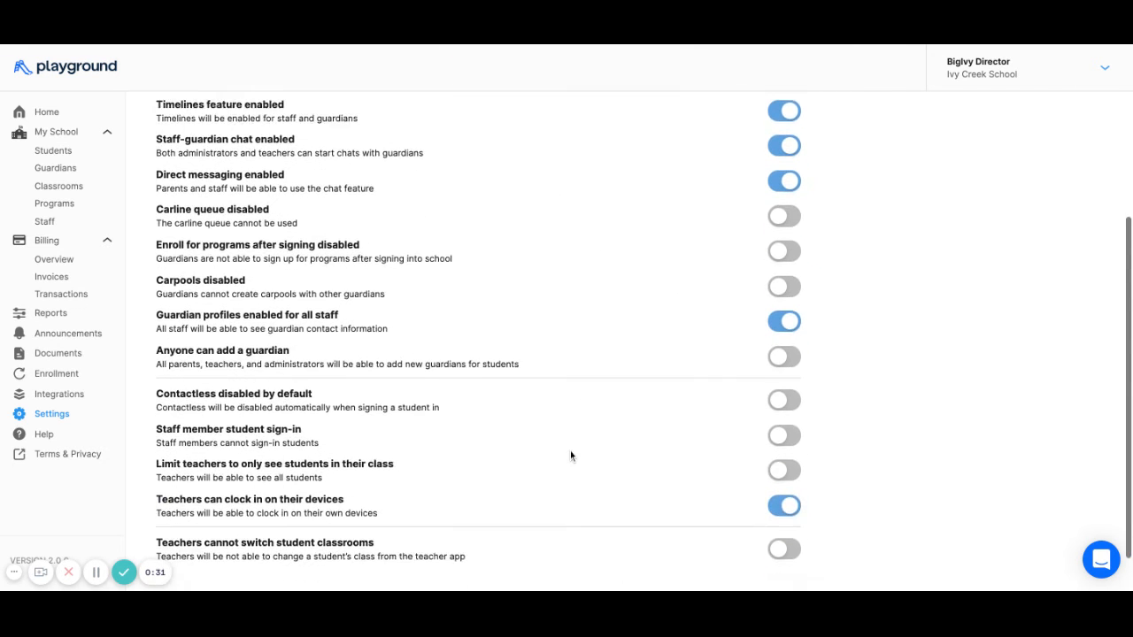
{"action": "scroll", "scroll_direction": "down", "scroll_amount": 3}
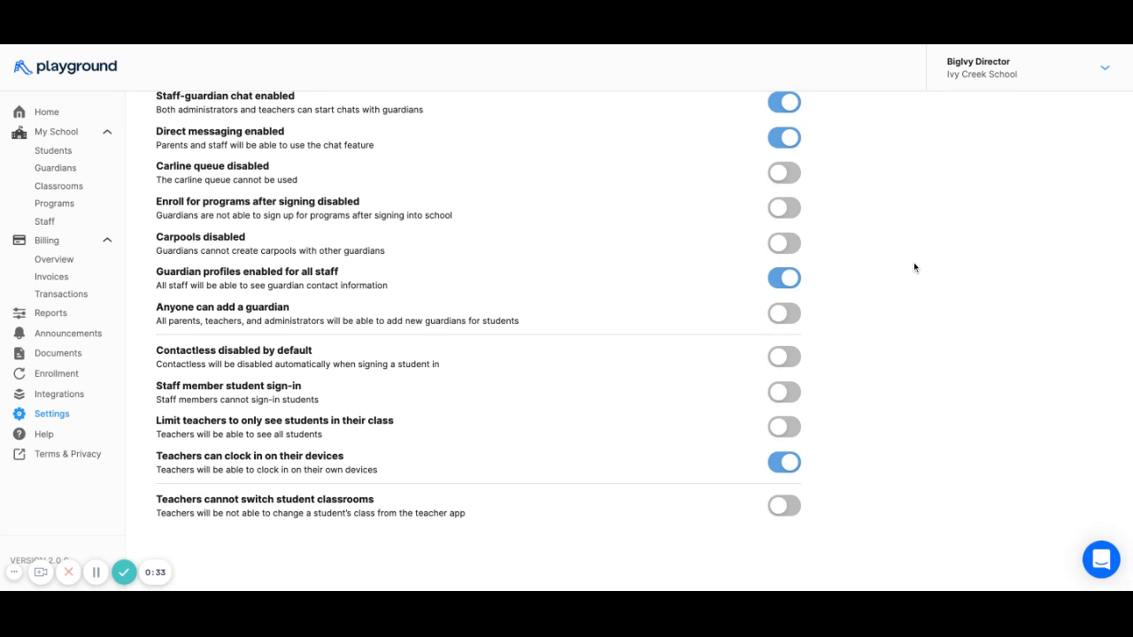